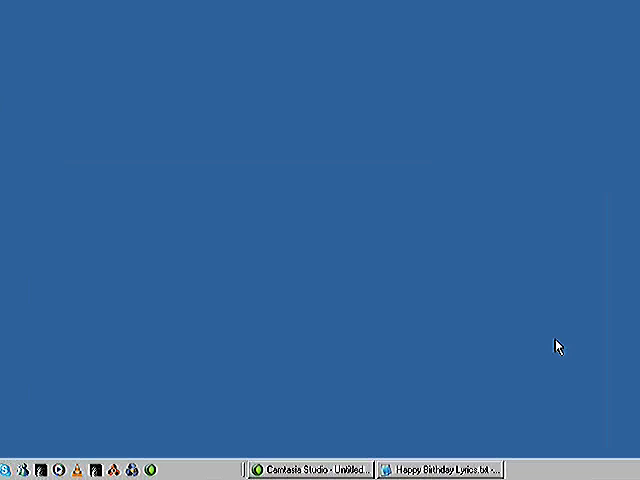
mouse_move(348, 288)
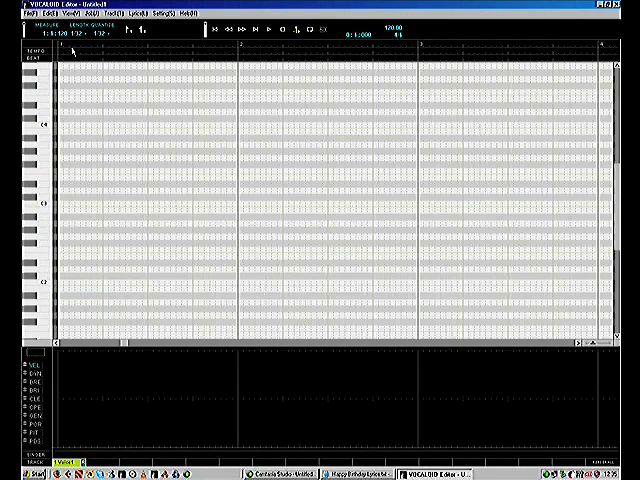
Choose Happy Birthday To You.mid as the file to import into the project.
click(16, 12)
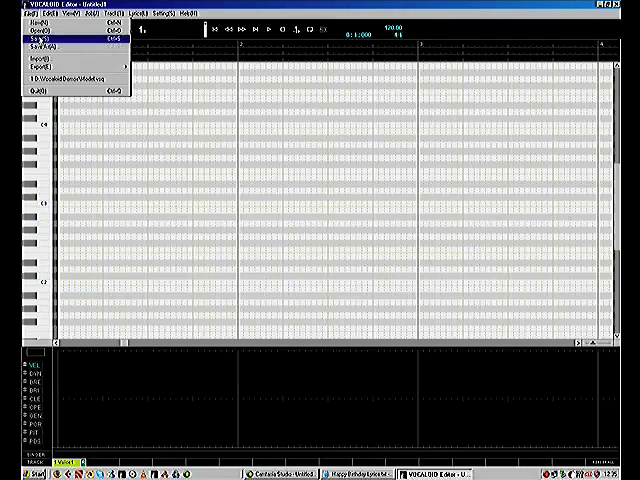
click(34, 32)
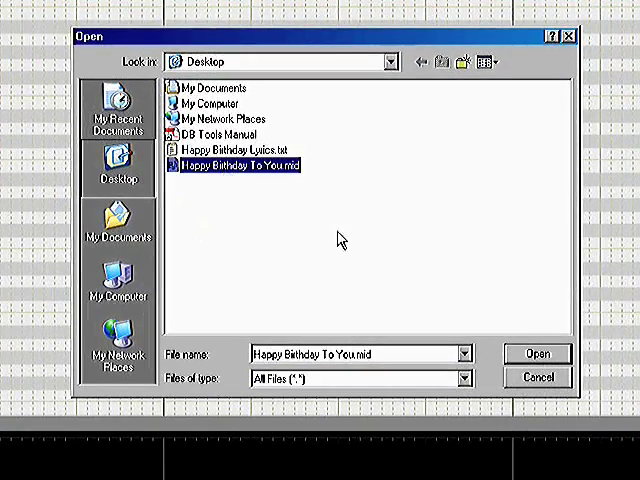
click(536, 352)
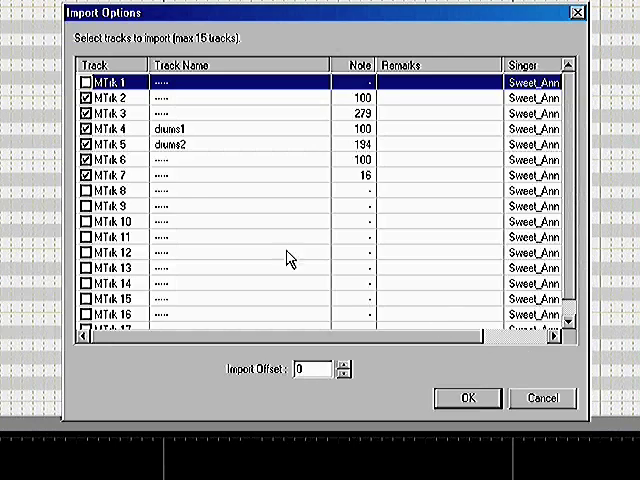
Select the MIDI tracks in Import Options, confirm and dismiss the import notice.
click(84, 160)
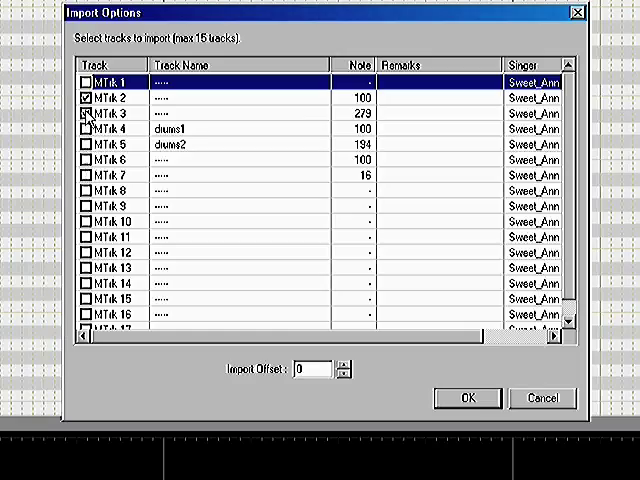
click(84, 112)
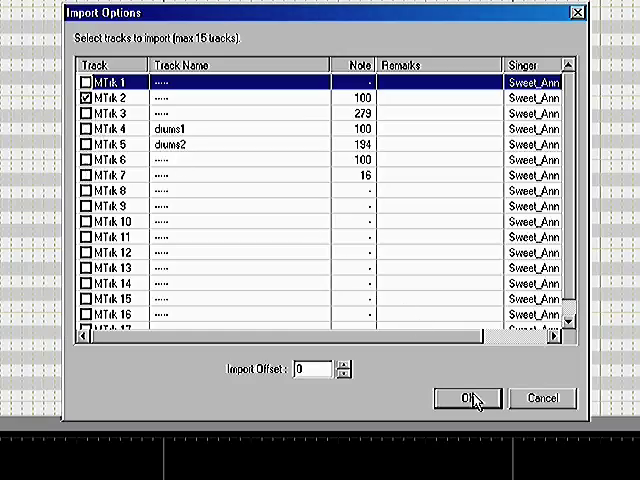
click(466, 398)
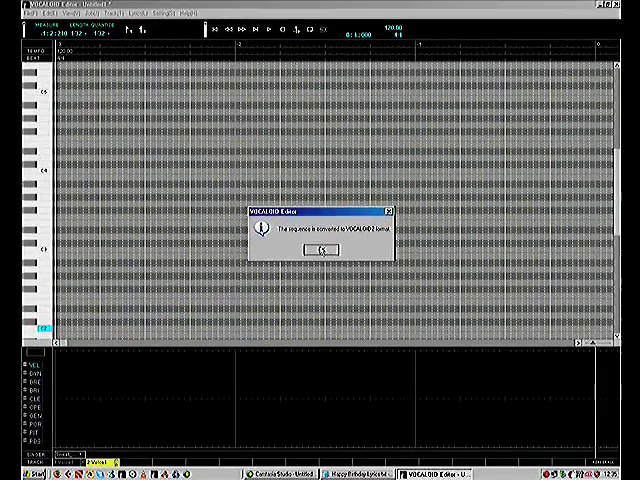
click(320, 252)
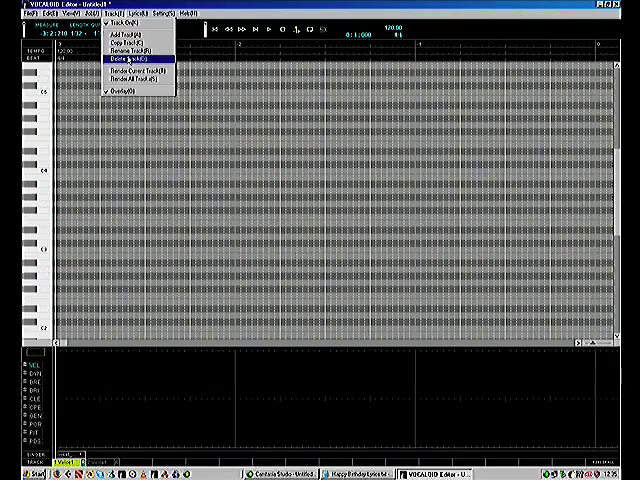
Show the imported melody track and select all lyric lines from the text file.
click(136, 62)
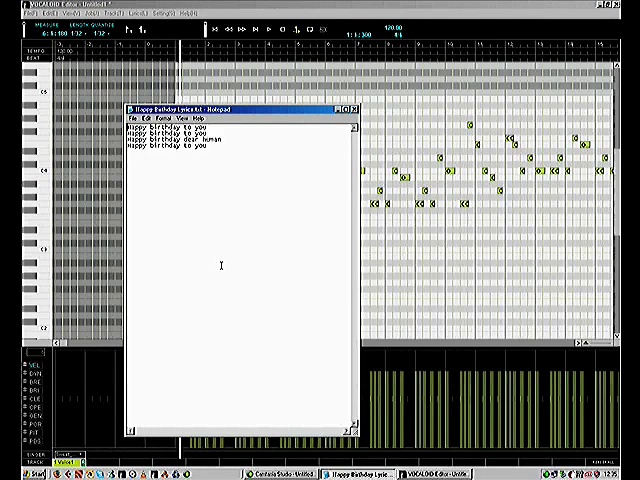
key(ctrl+a)
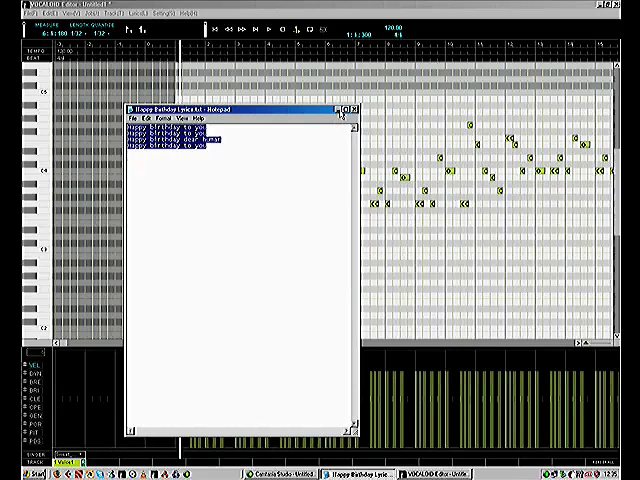
click(350, 112)
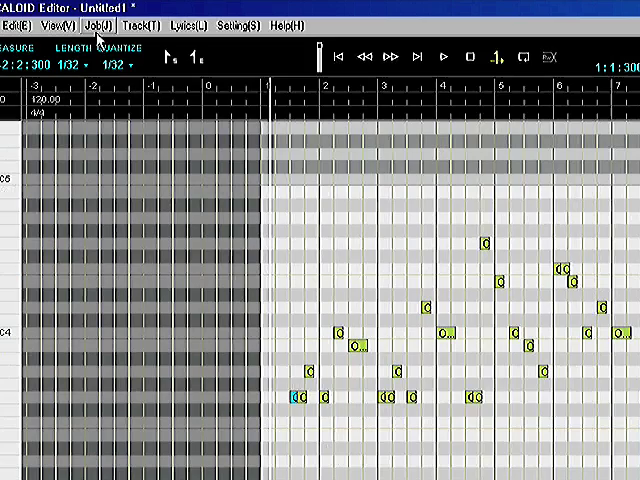
Insert the 'Happy birthday to you' lyric lines onto the melody notes via Job > Insert Lyrics.
click(100, 22)
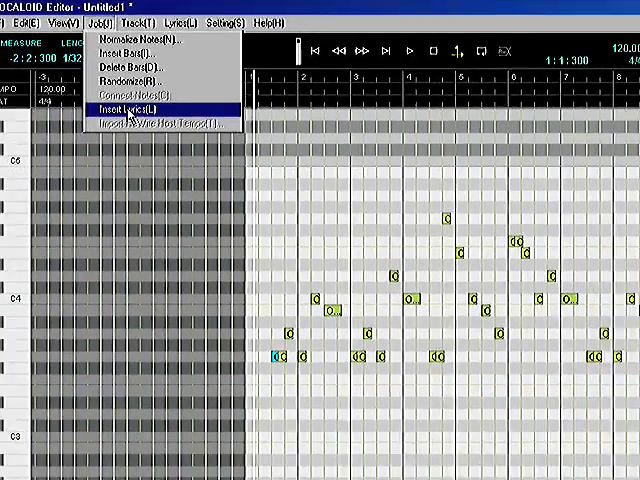
click(130, 108)
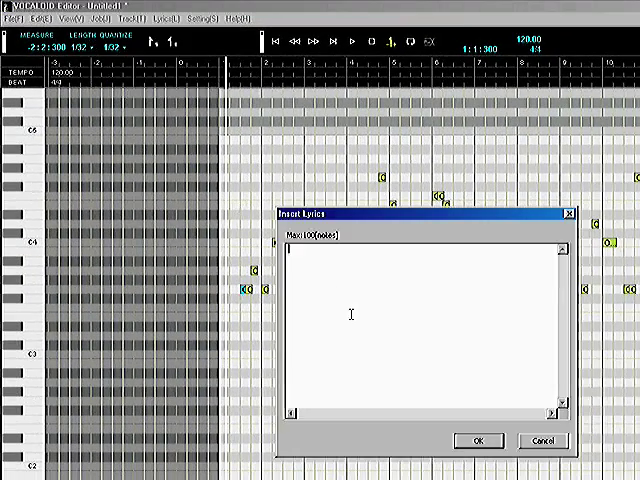
text(Happy birthday to you)
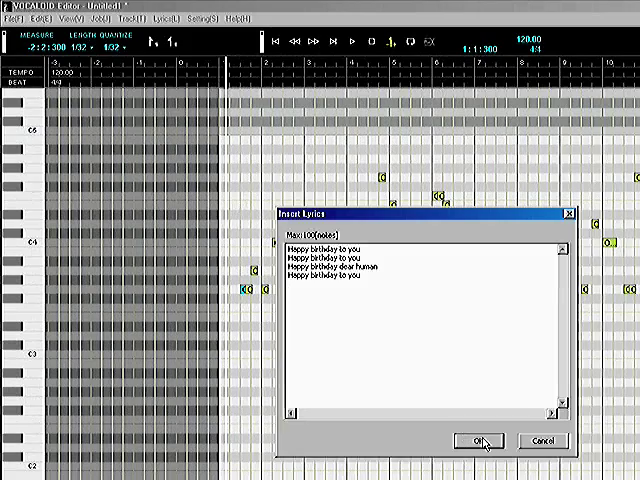
click(478, 440)
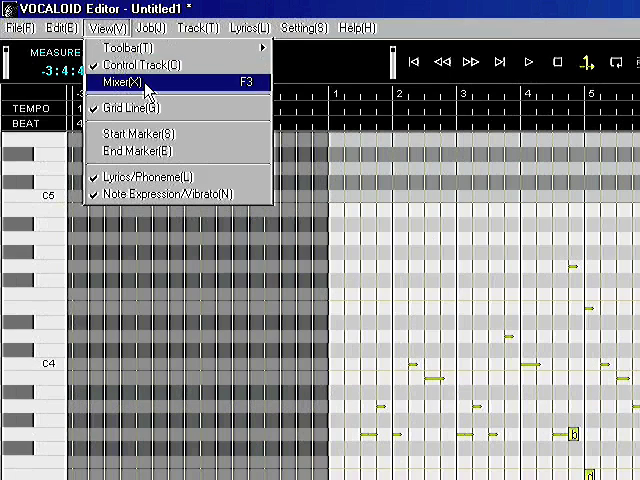
Show the mixer and pan track 2 to one side.
click(128, 76)
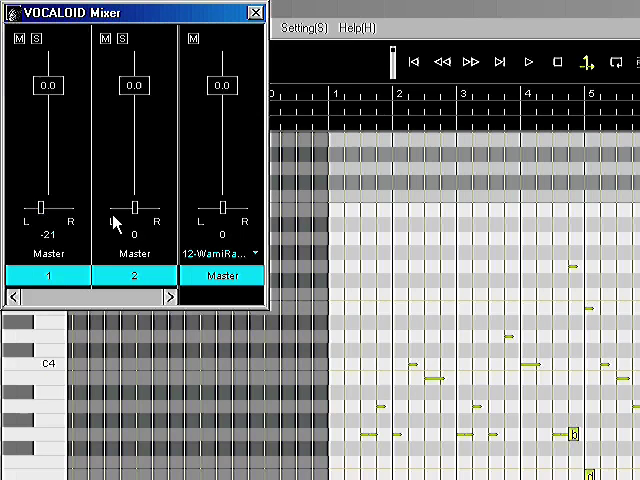
drag(128, 208, 142, 208)
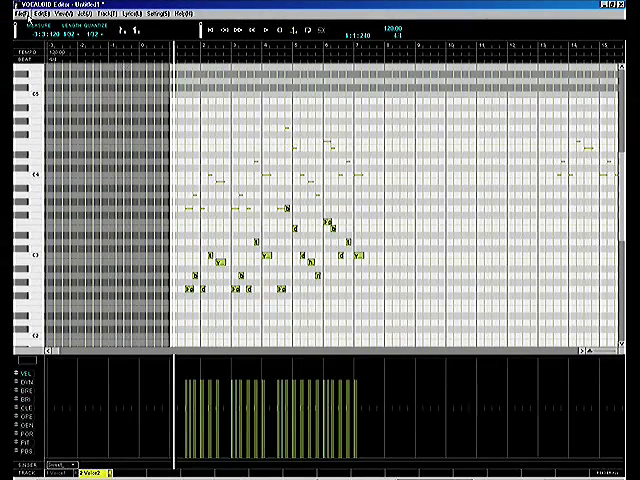
Export the Master track as a stereo WAV named HappyStereo and start synthesis.
click(12, 16)
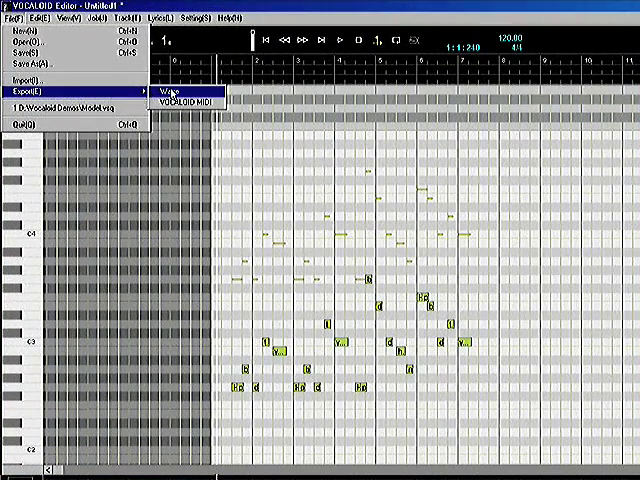
click(176, 88)
text(HappyStereo)
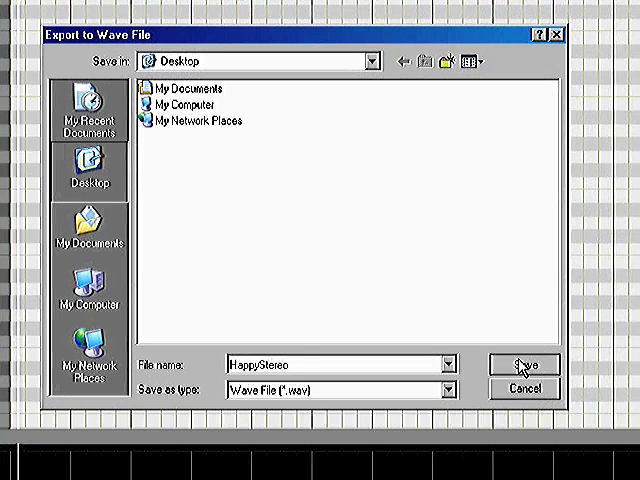
click(524, 364)
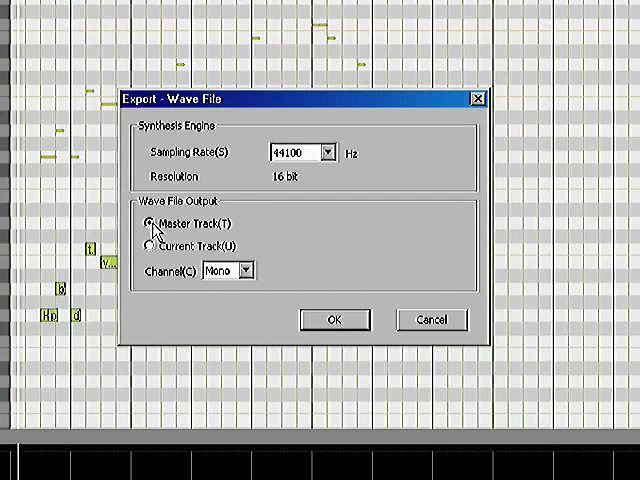
click(248, 270)
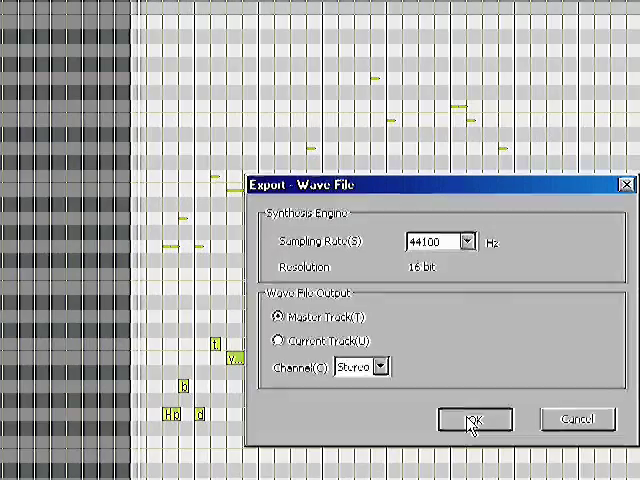
click(474, 420)
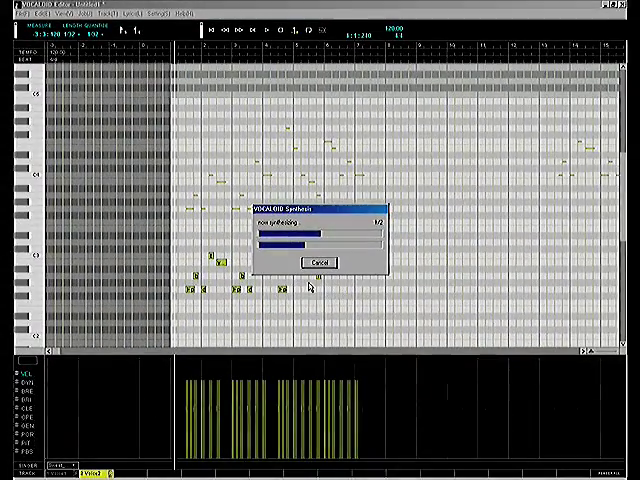